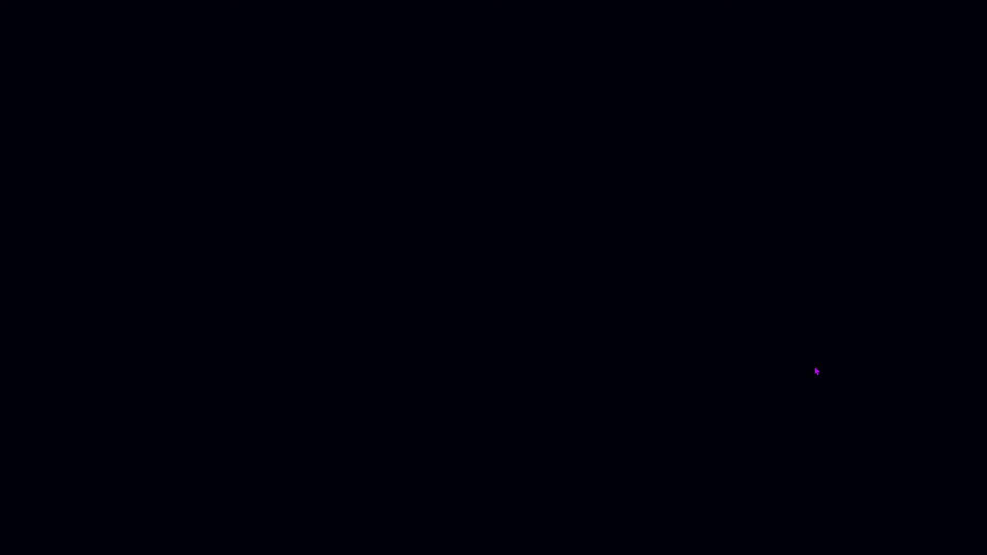
{"action": "mouse_move", "coordinate": [785, 260]}
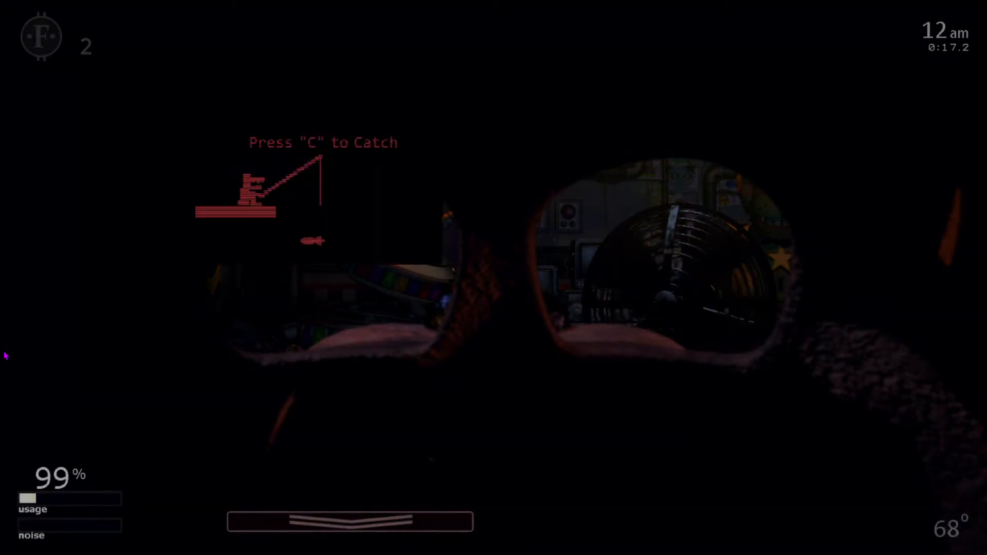
{"action": "key", "text": "c"}
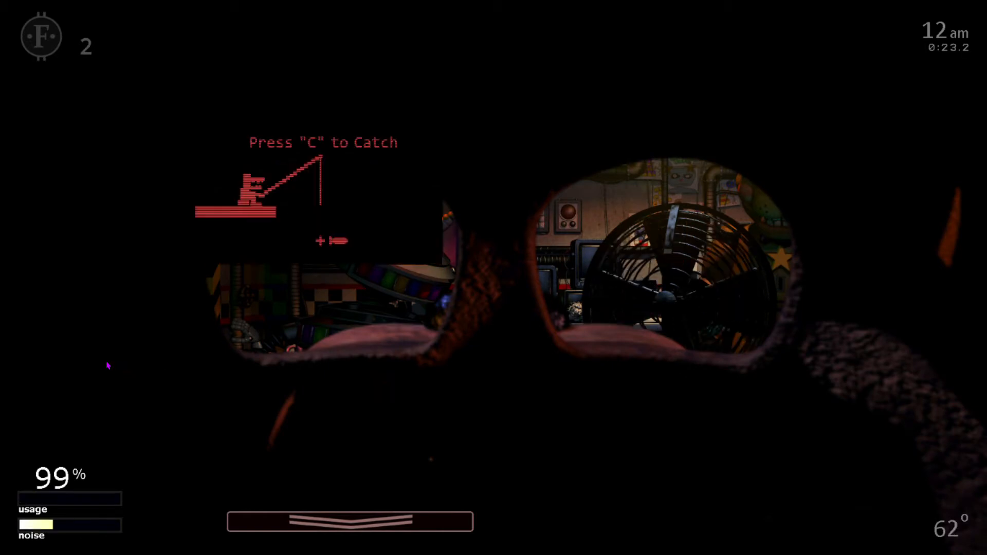
{"action": "key", "text": "c"}
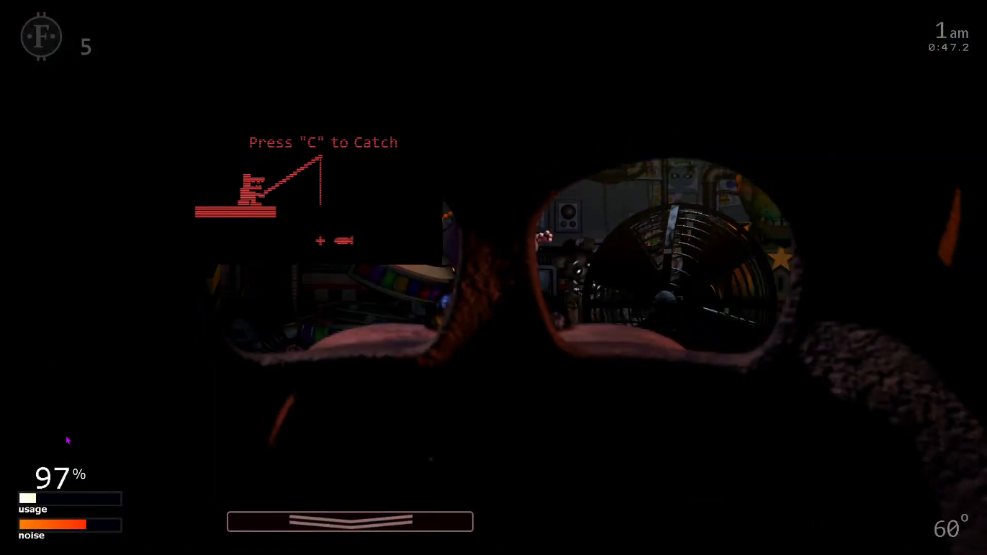
{"action": "key", "text": "c"}
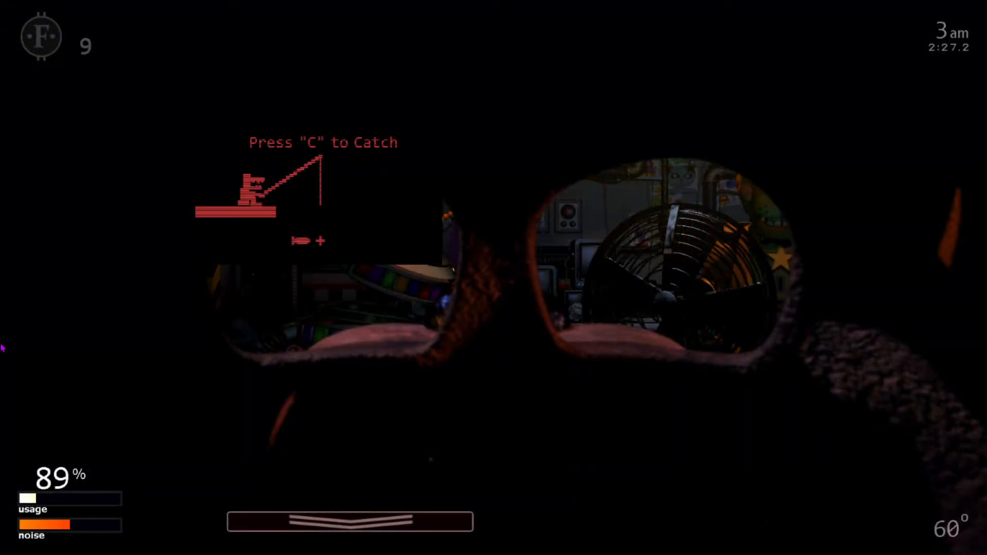
{"action": "key", "text": "c"}
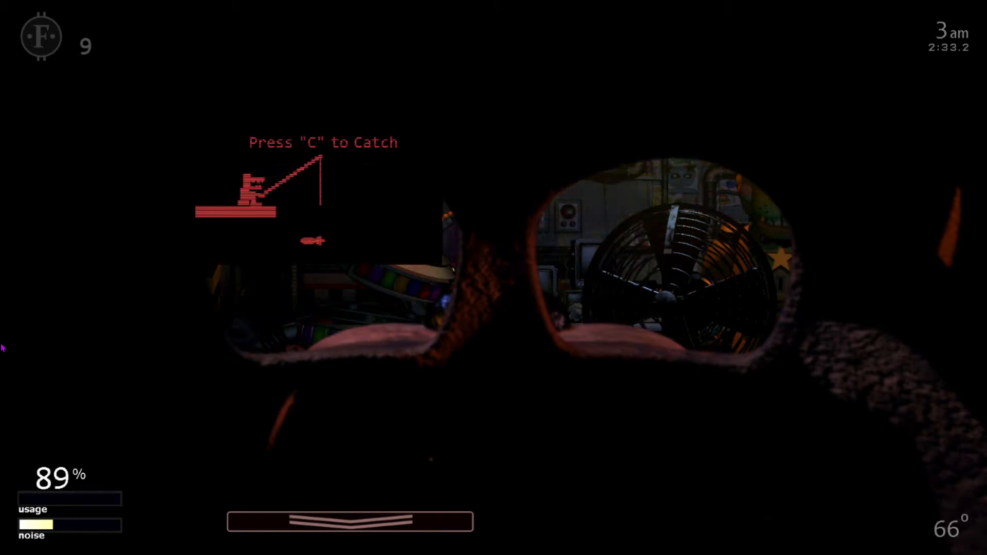
{"action": "key", "text": "c"}
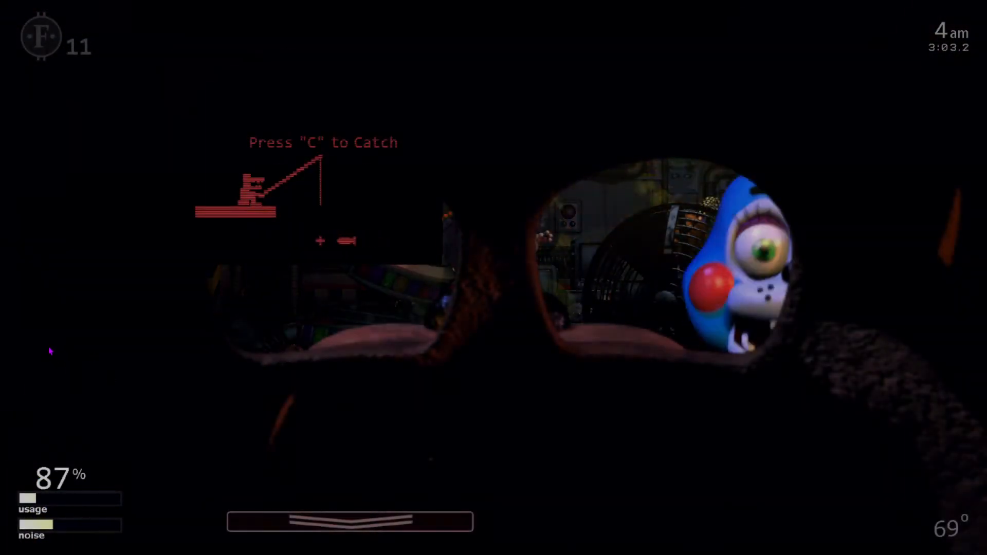
{"action": "key", "text": "c"}
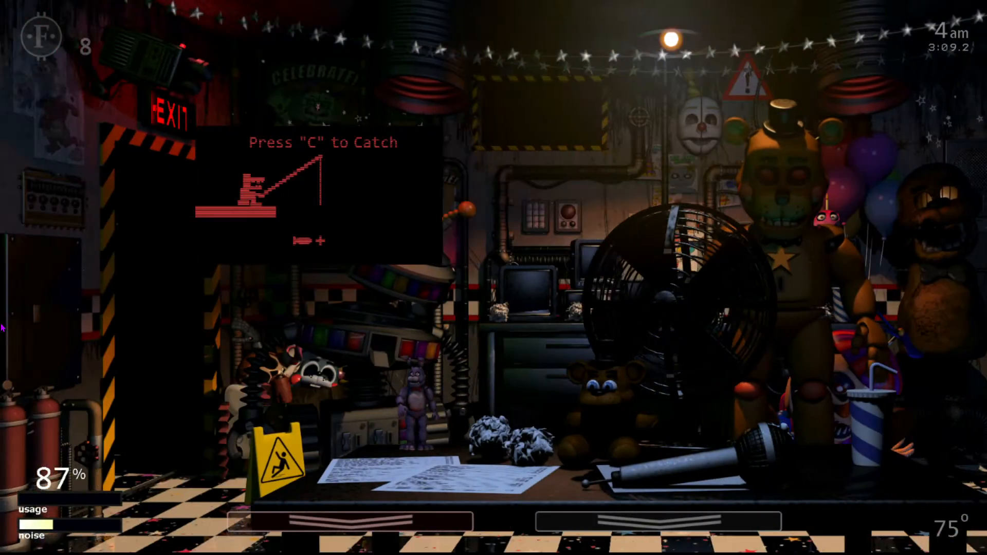
{"action": "key", "text": "c"}
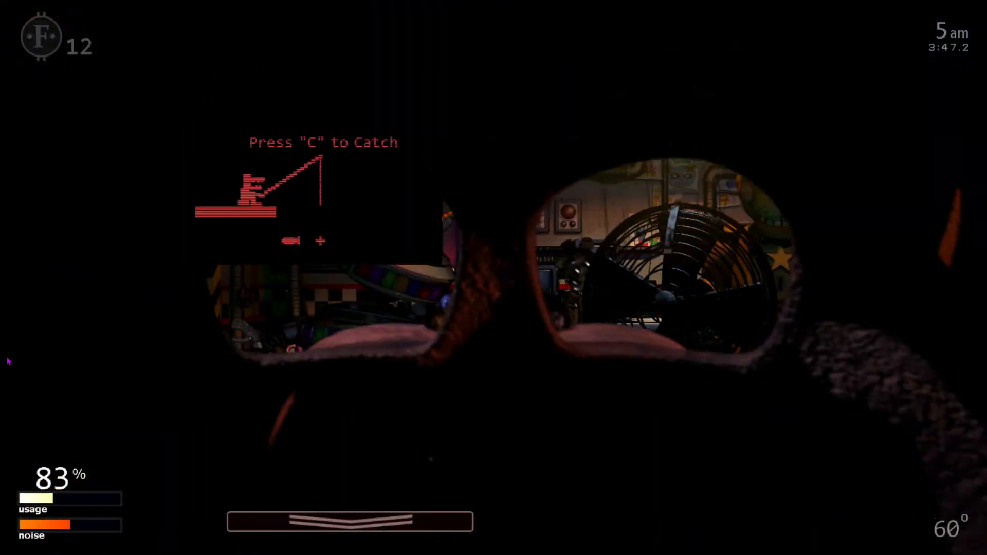
{"action": "key", "text": "c"}
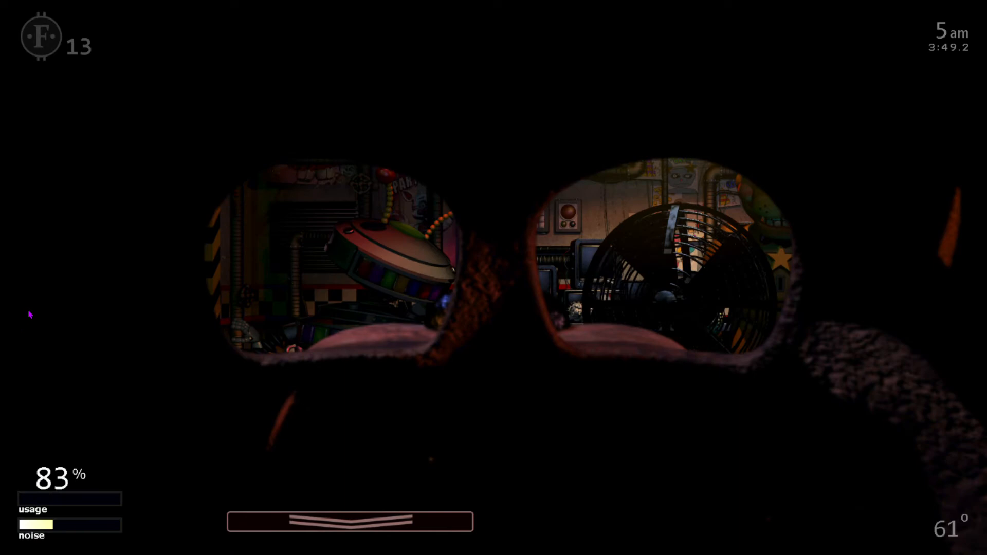